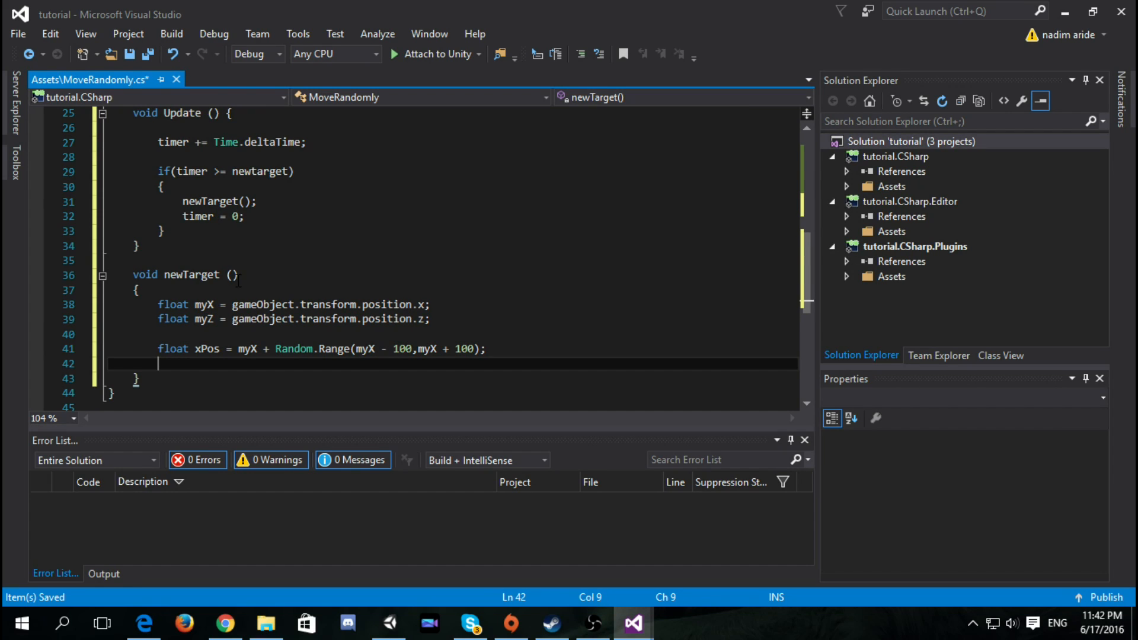
{"action": "type", "text": "float zPos = myZ + Random.Range(myZ - 100,myZ + 100);"}
{"action": "type", "text": "Target = new Vector3(xPos,gameObject.transform.position.y,);"}
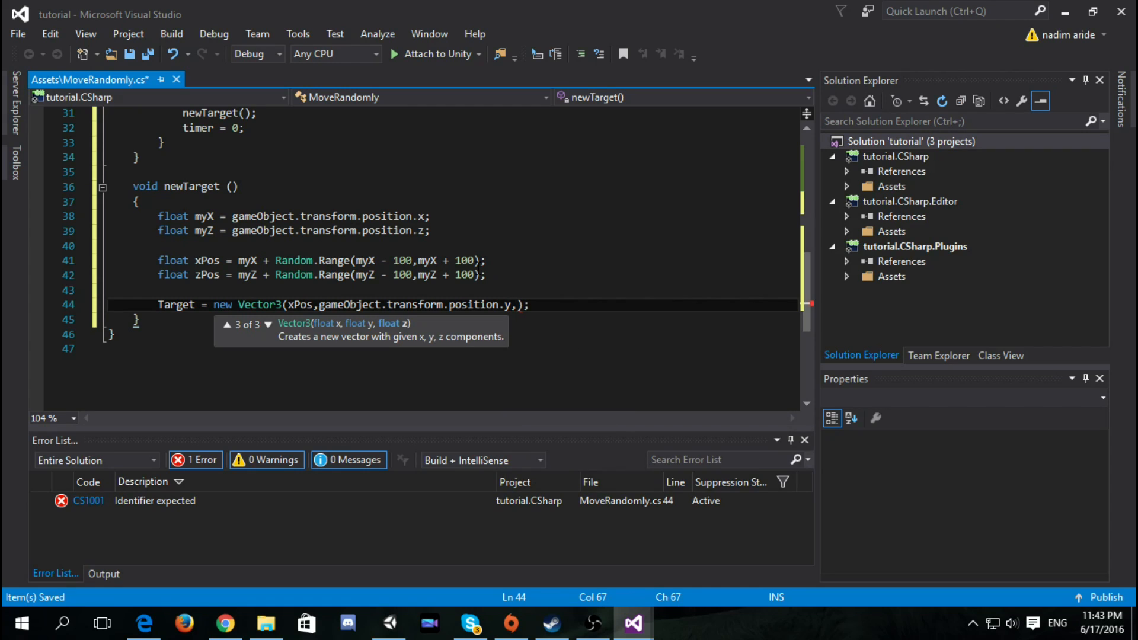
{"action": "type", "text": "nav.SetDestination("}
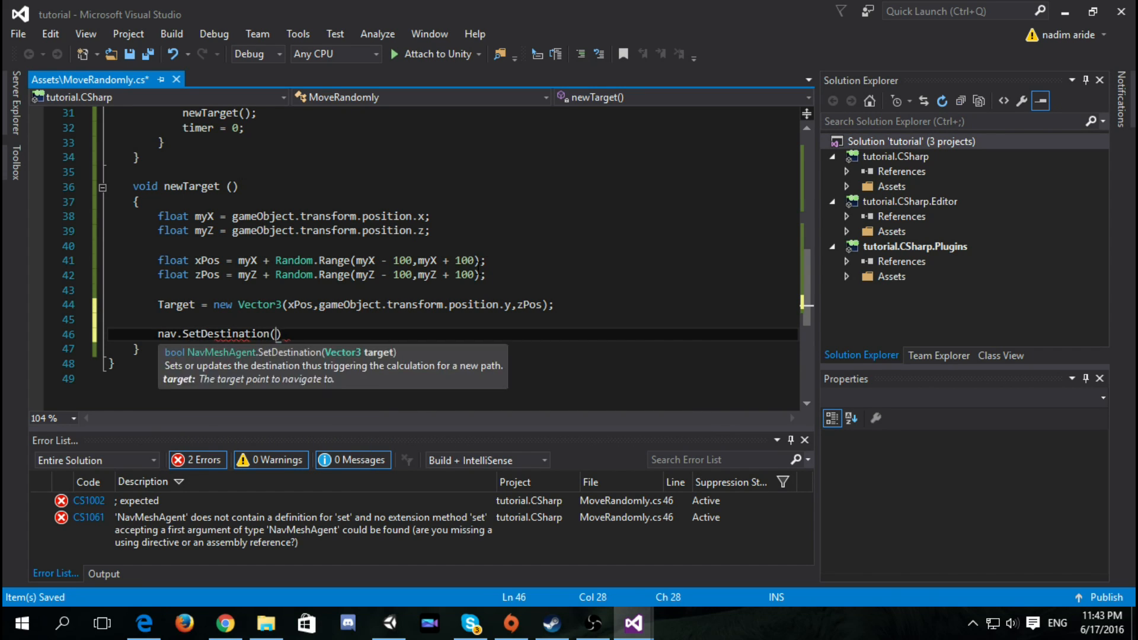